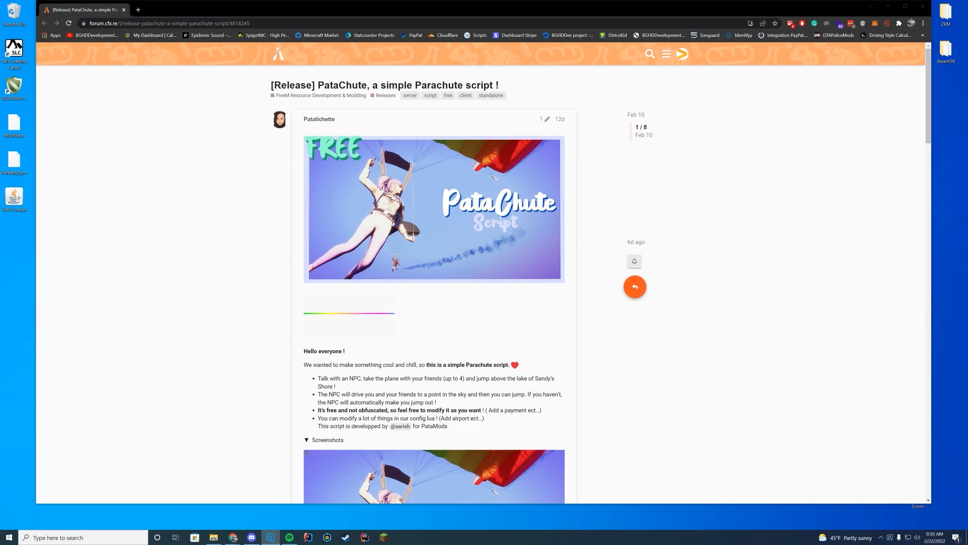
mouse_move(803, 245)
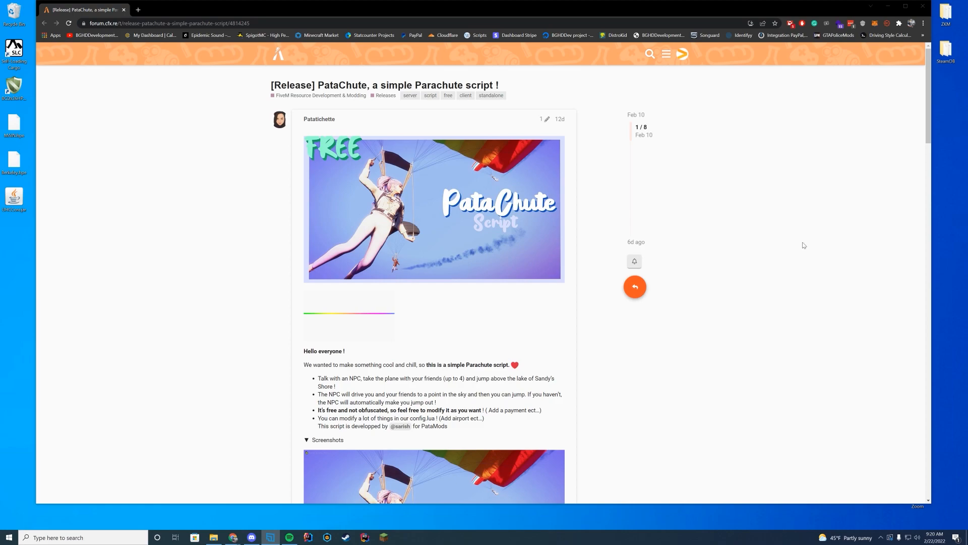
Scroll the PataChute release thread past screenshots and requirements to the Video & Download section.
scroll(down, 3)
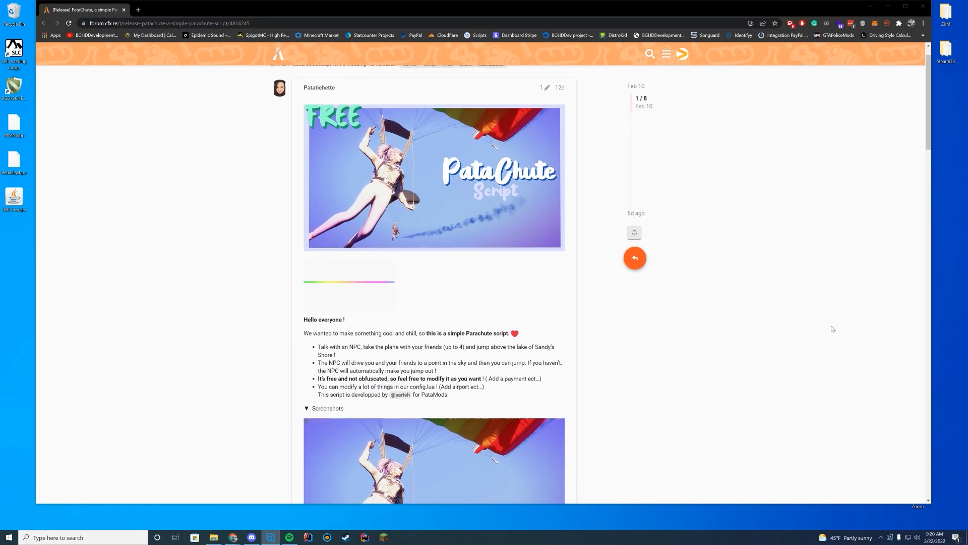
scroll(down, 3)
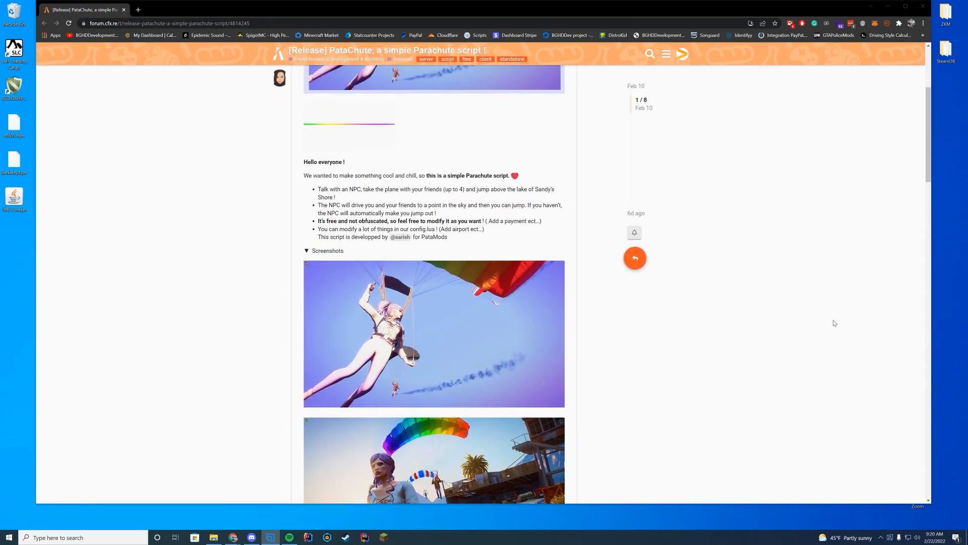
scroll(down, 3)
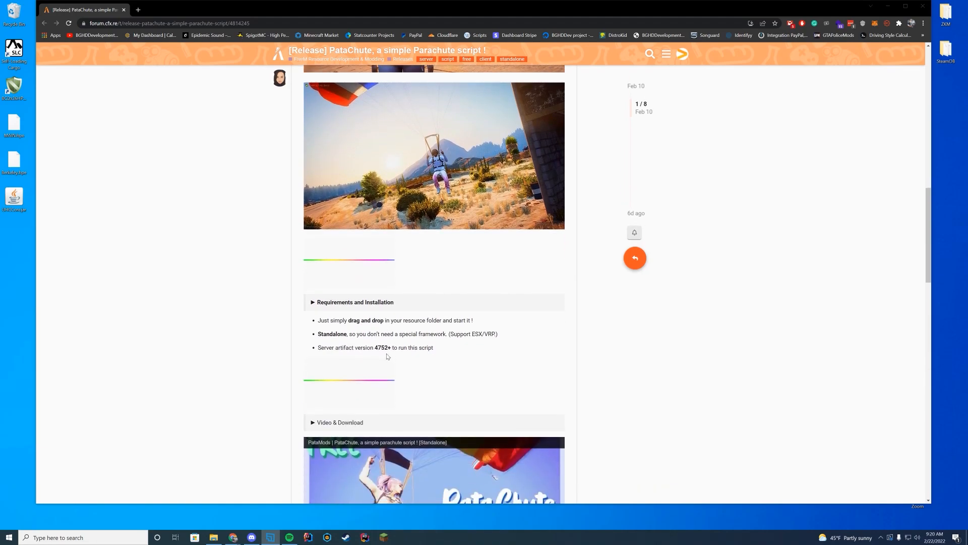
mouse_move(563, 343)
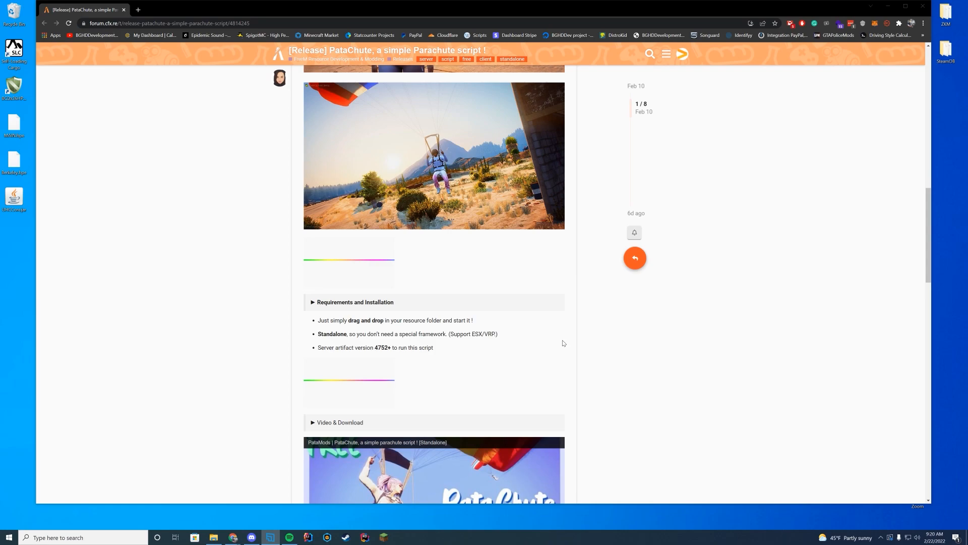
mouse_move(739, 354)
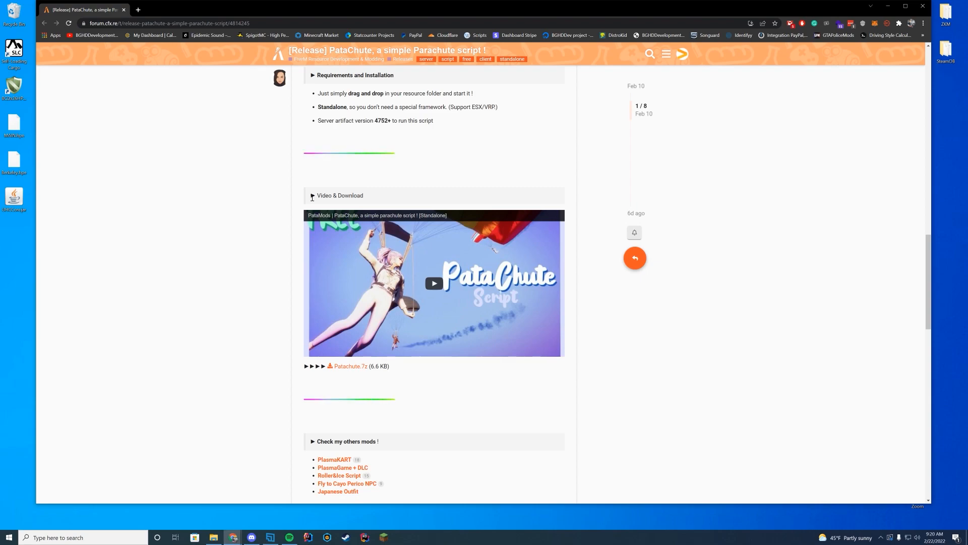
scroll(down, 3)
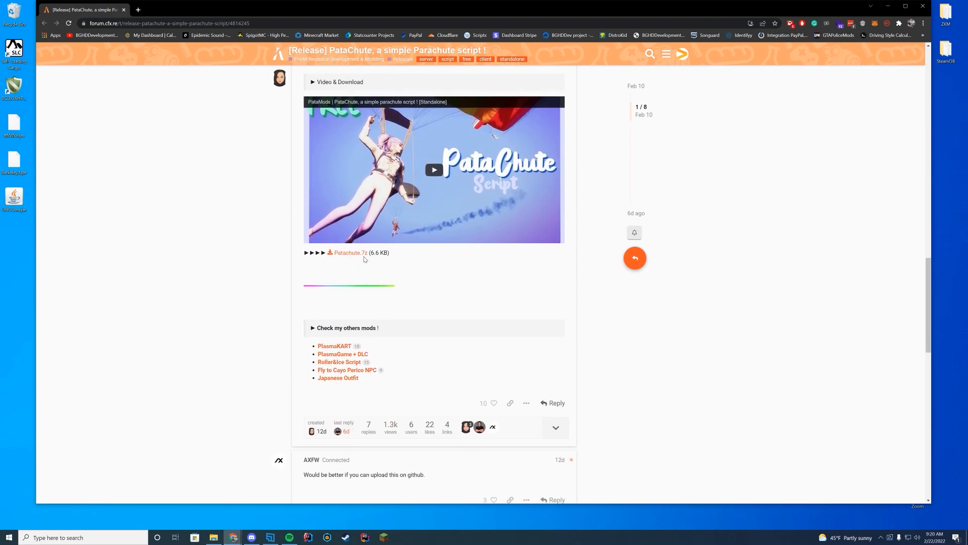
Download Patachute.7z, open it in 7-Zip and extract the Patachute folder into server-data\resources.
click(351, 252)
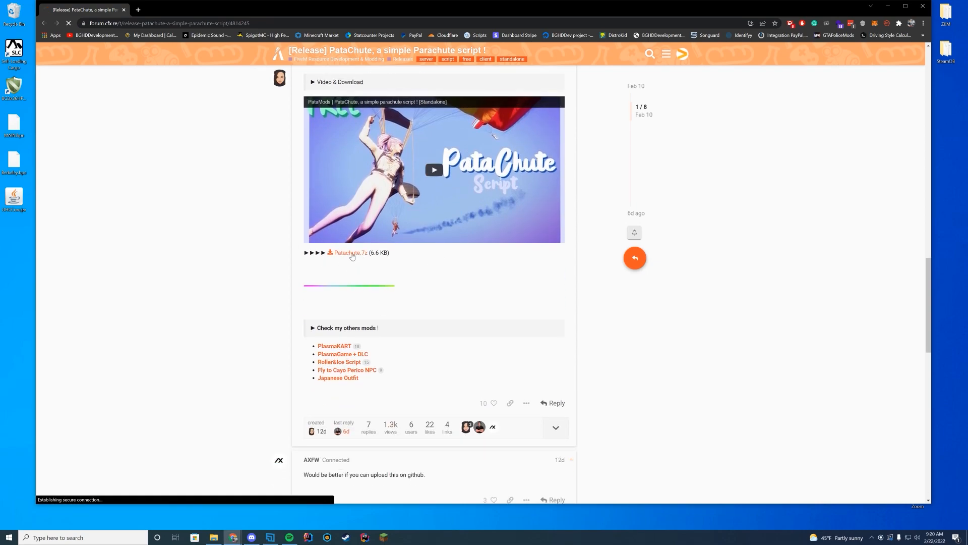
click(351, 252)
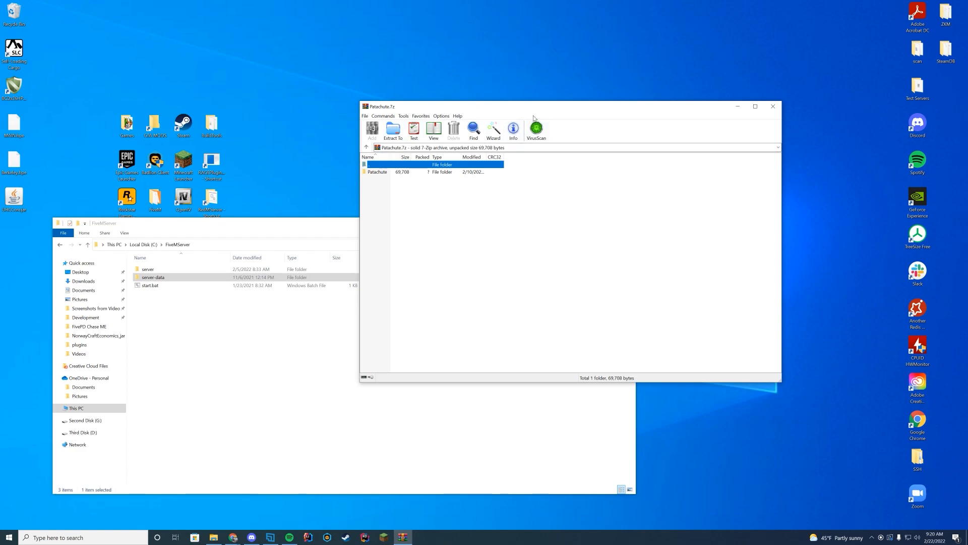
double_click(377, 171)
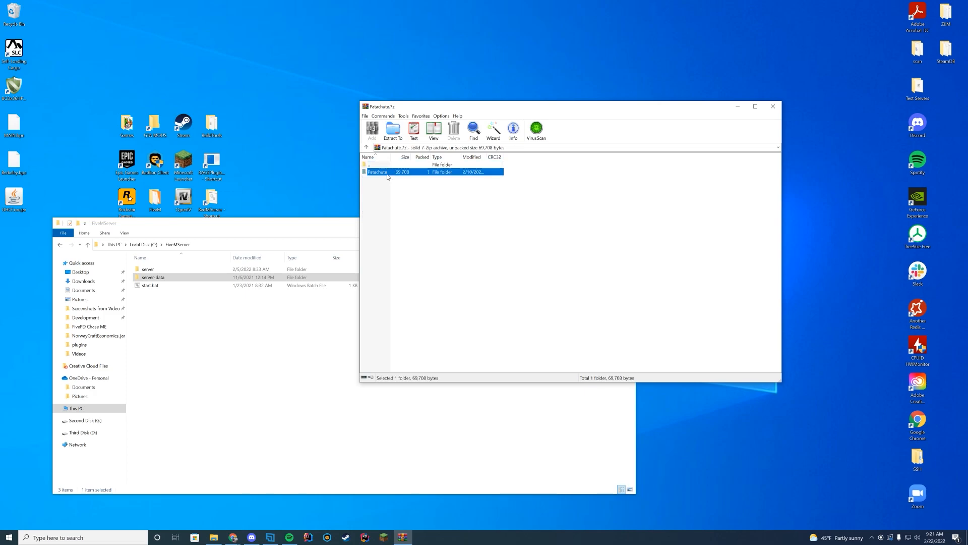
double_click(153, 276)
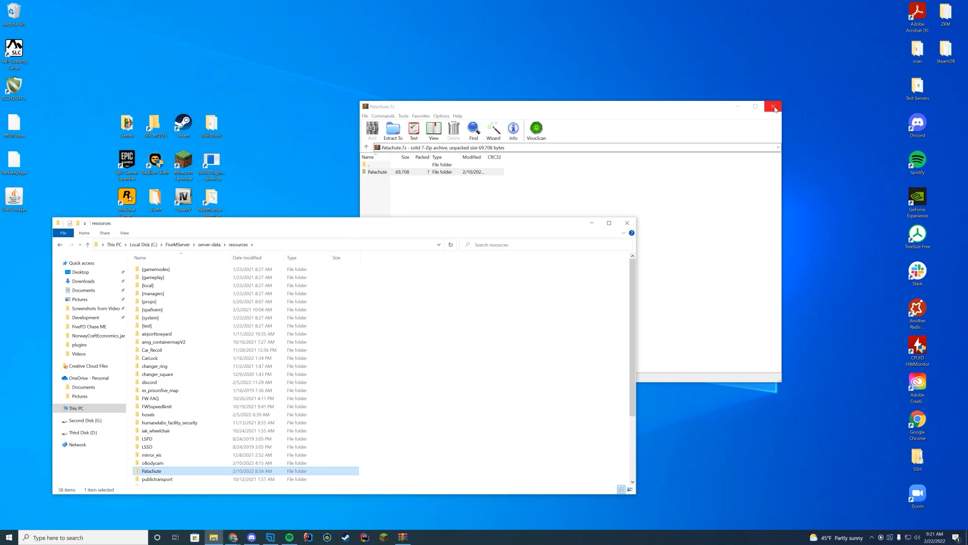
Close 7-Zip and open the extracted Patachute resource folder.
click(772, 106)
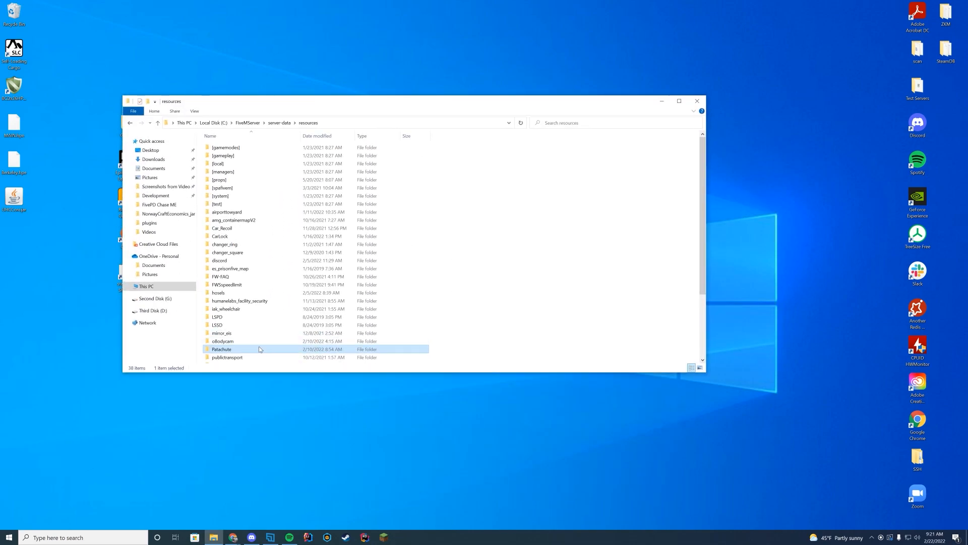
double_click(222, 349)
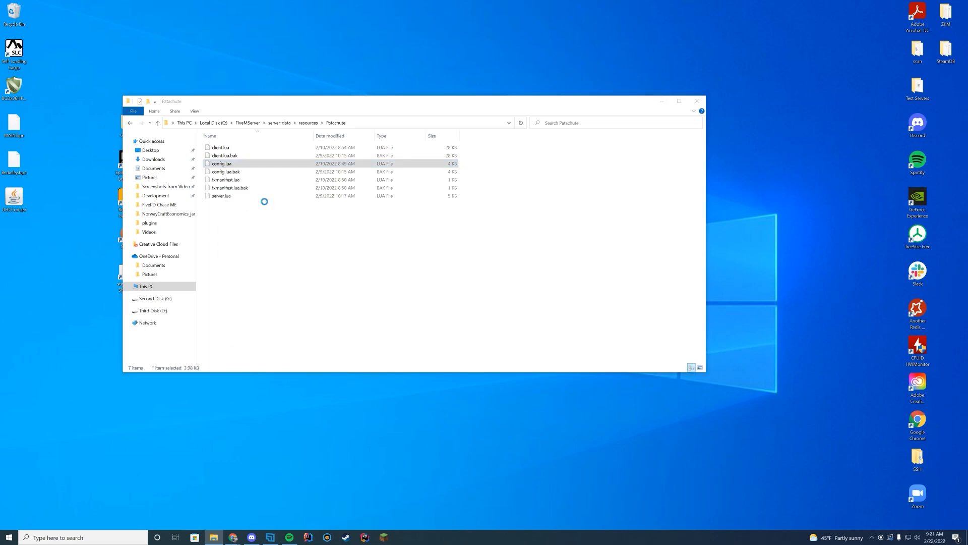
Review config.lua in Notepad++, noting INPUT_CONTEXT in the Ask prompt and the airport blocks below.
double_click(220, 163)
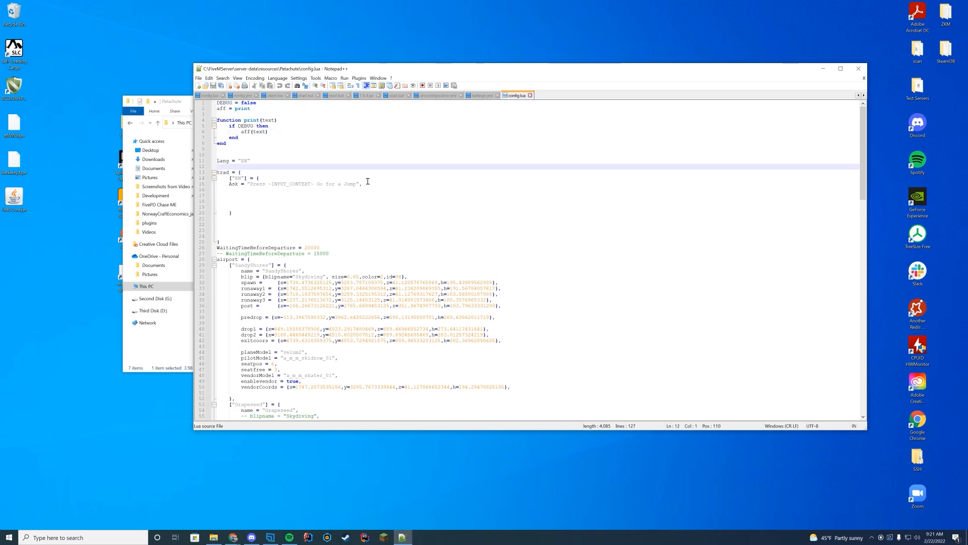
drag(266, 184, 316, 184)
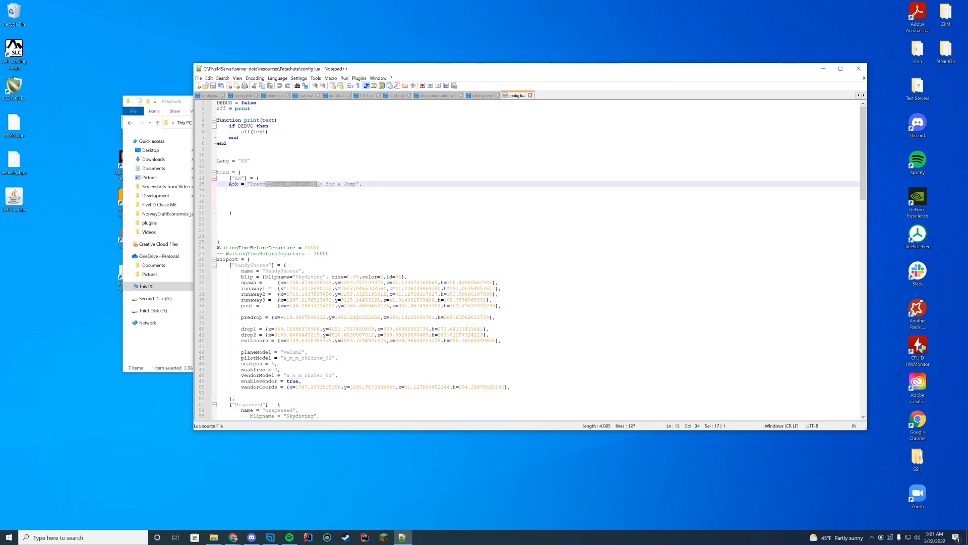
click(406, 212)
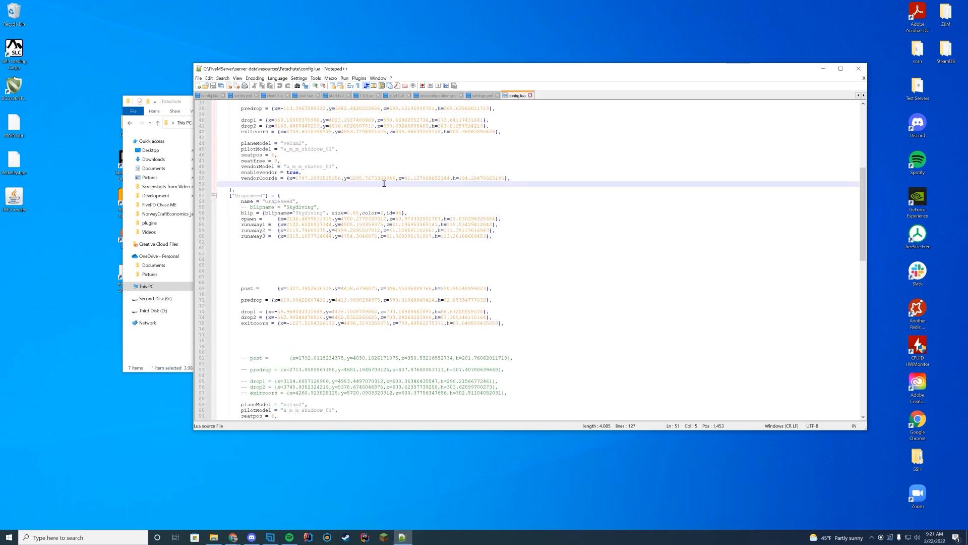
scroll(down, 3)
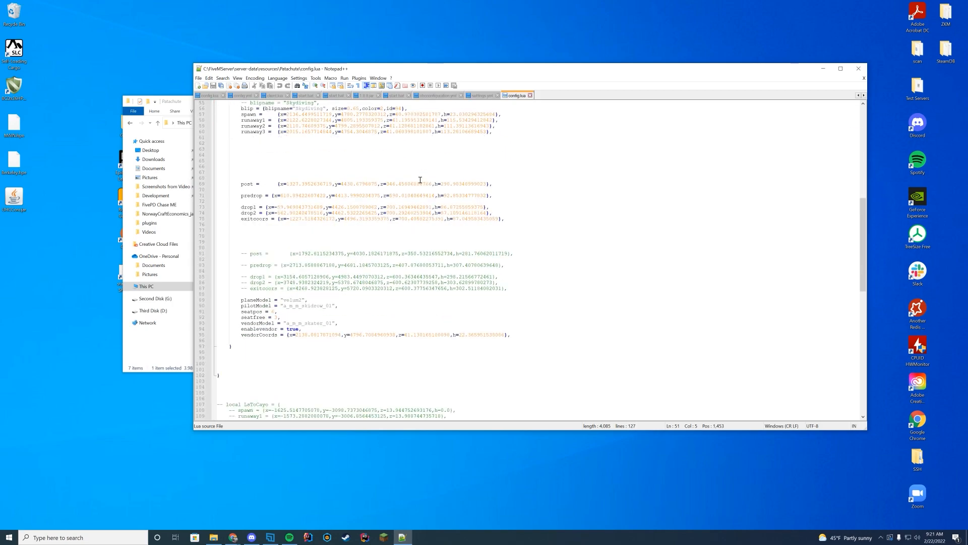
scroll(down, 3)
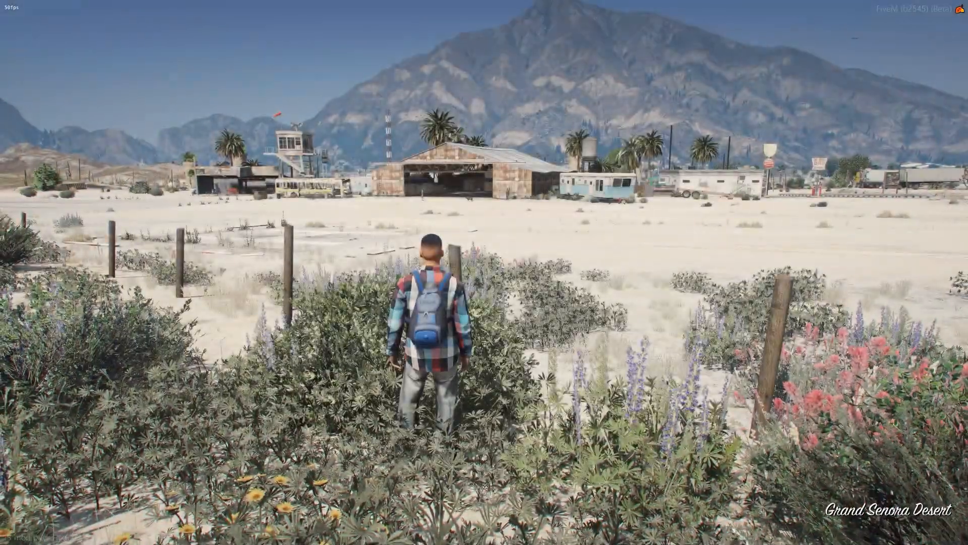
Run the character across the Grand Senora Desert toward the Sandy Shores airfield hangar.
key(w)
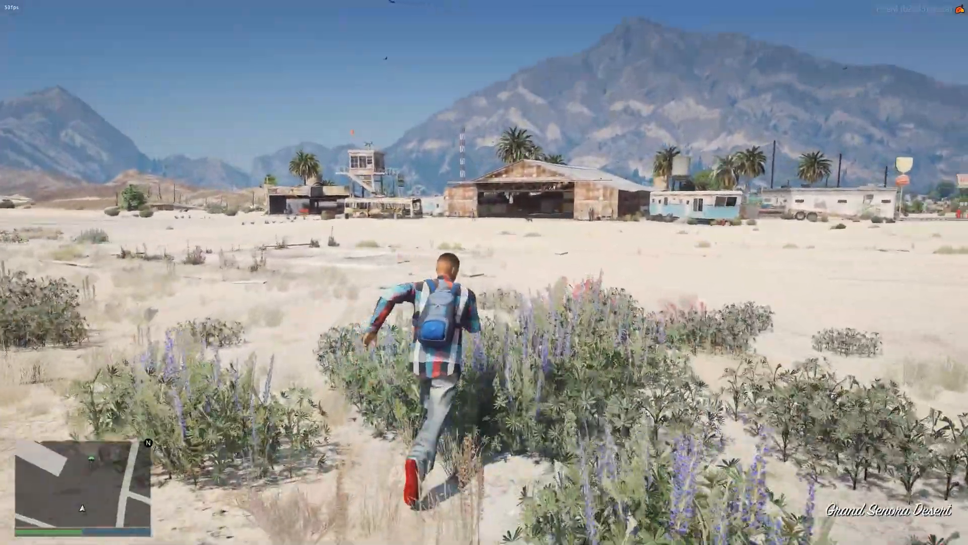